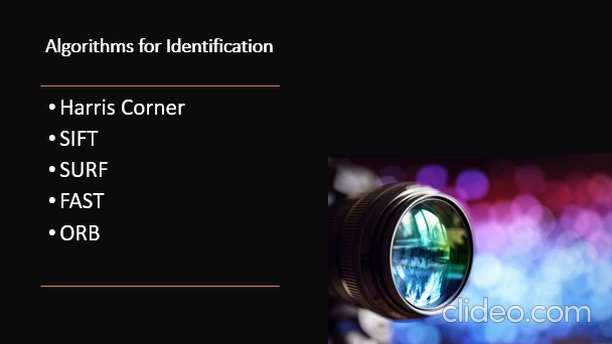
{"action": "key", "text": "Right"}
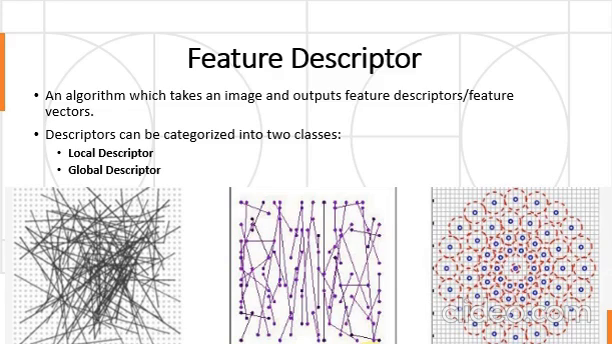